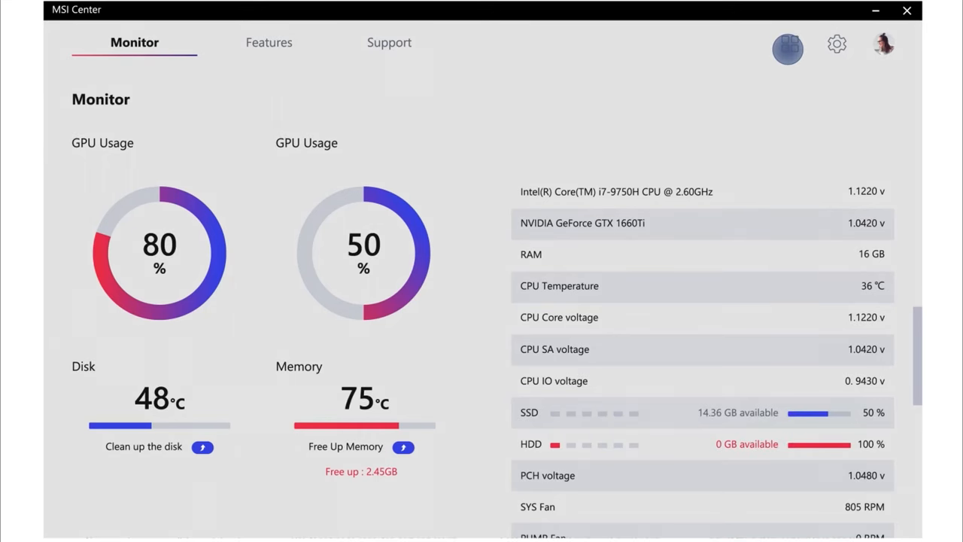
Step: Browse the Features and Feature Sets pages and pick an entry from the features list
left_click(268, 43)
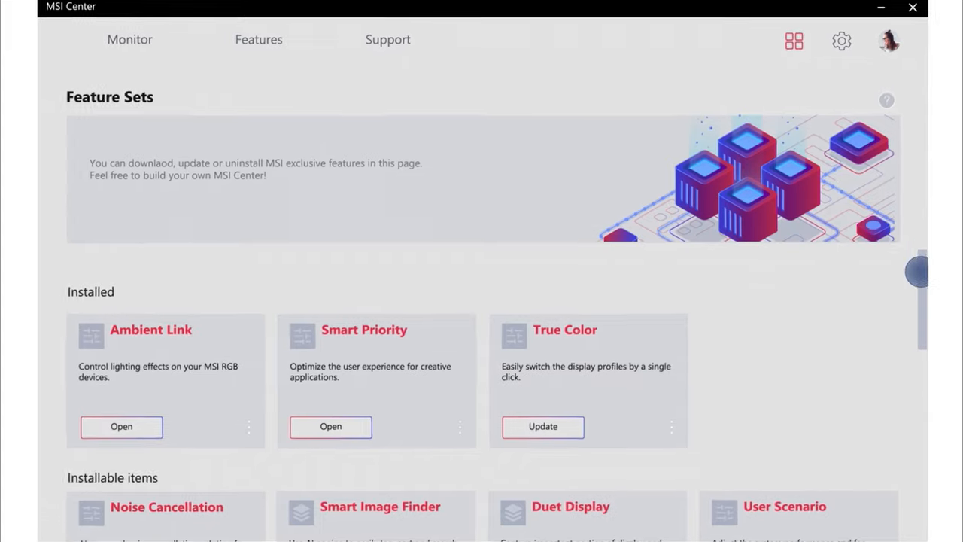
scroll("down", 3)
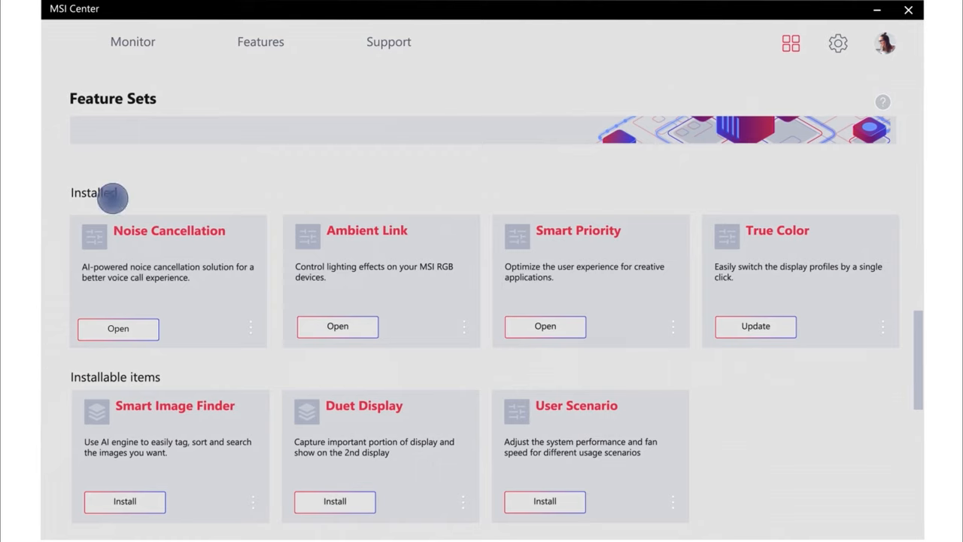
left_click(260, 42)
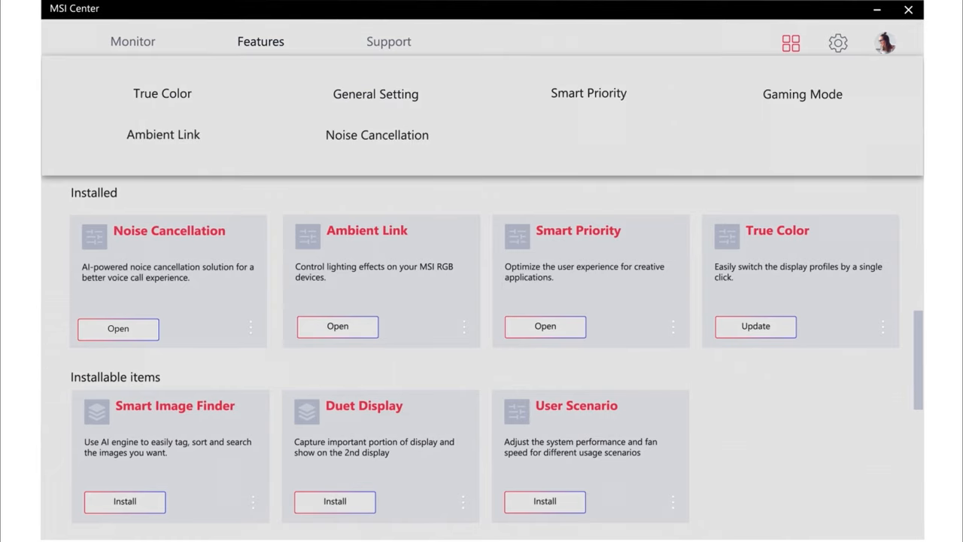
left_click(337, 325)
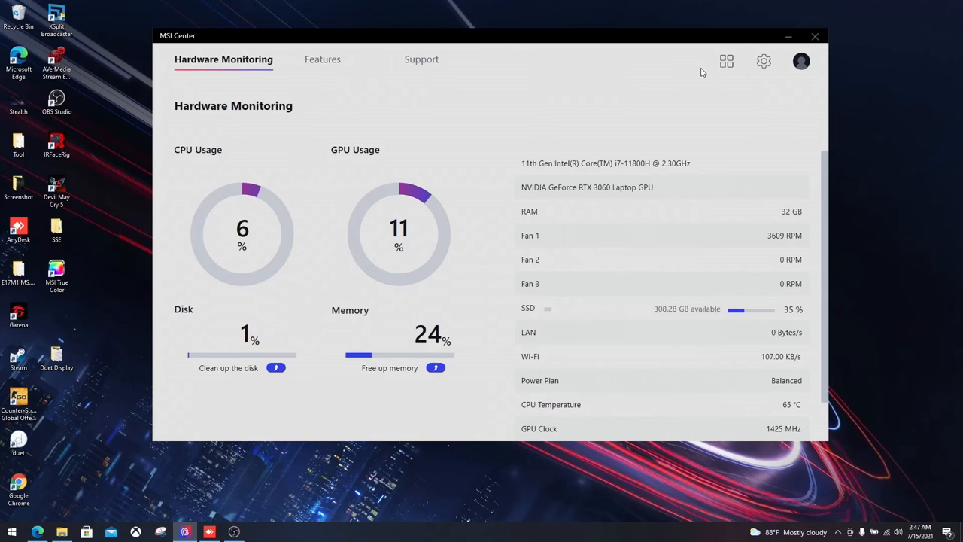
Step: Switch the MSI Center interface to Dark Mode in the application settings
left_click(763, 60)
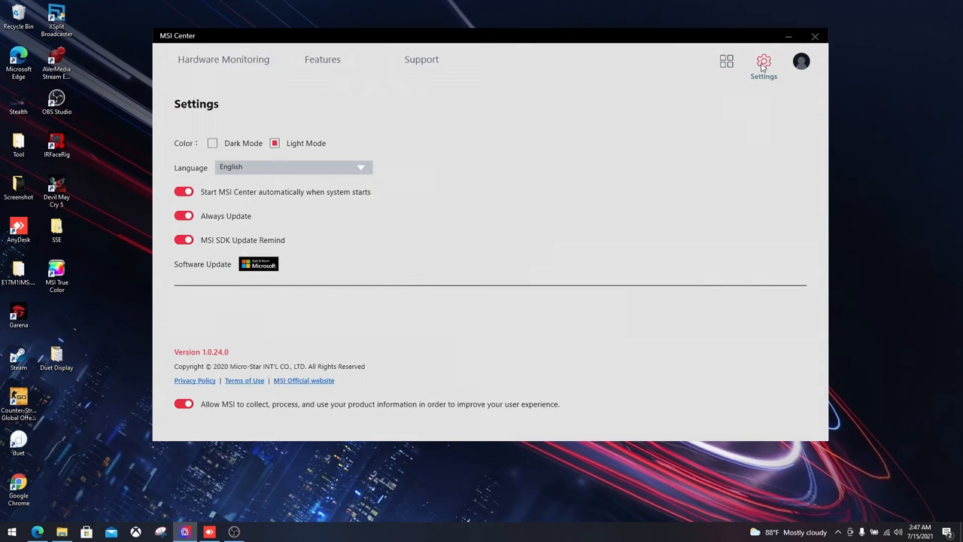
mouse_move(232, 151)
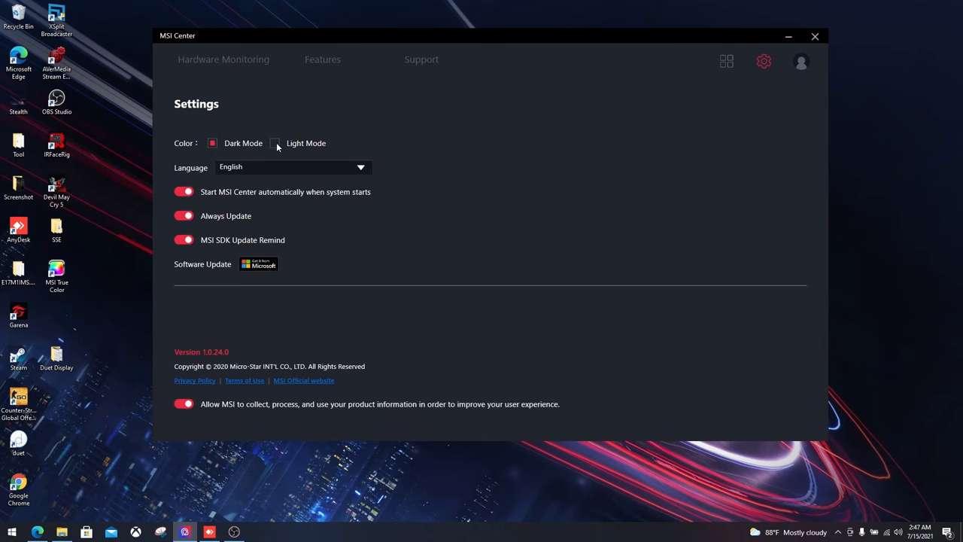
left_click(274, 143)
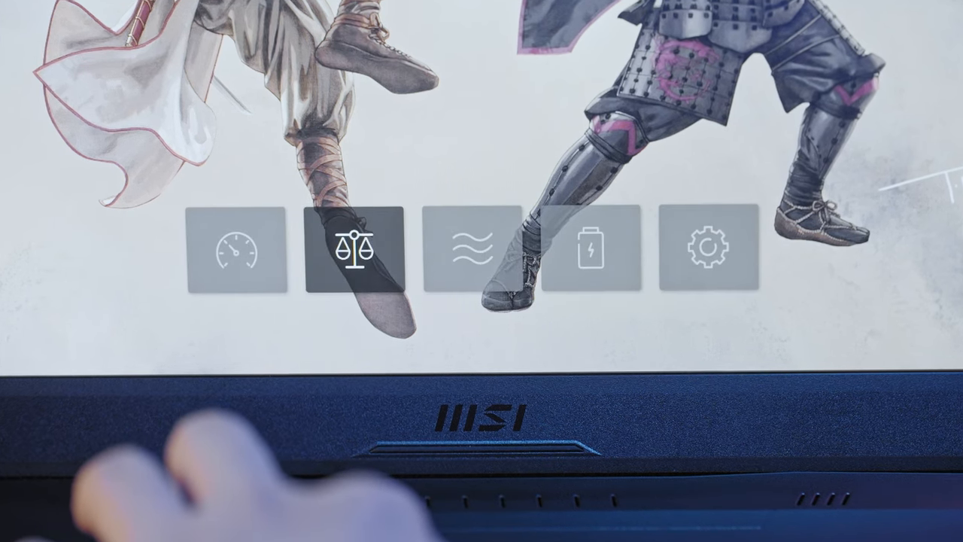
Step: Preview the battery-saving and Extreme Performance scenarios, then select Balanced
left_click(591, 250)
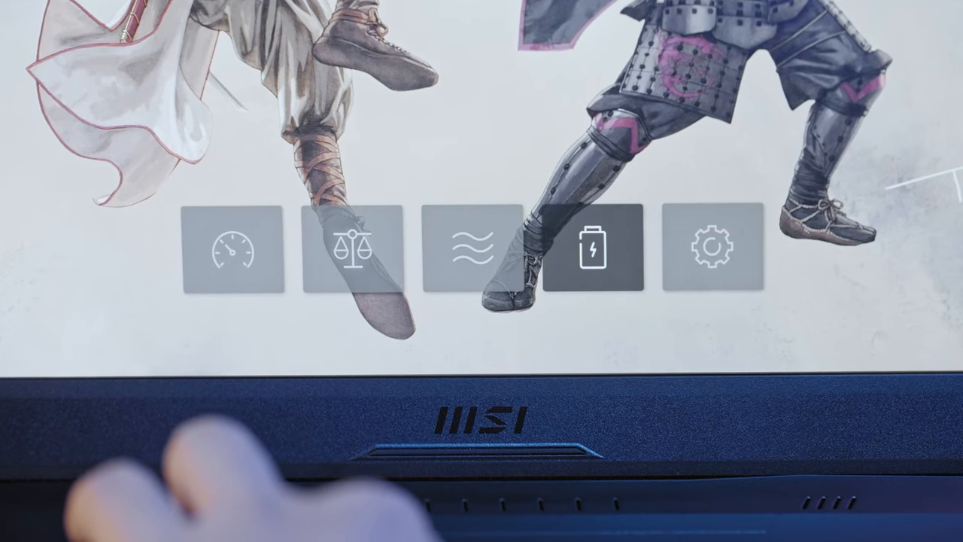
left_click(710, 247)
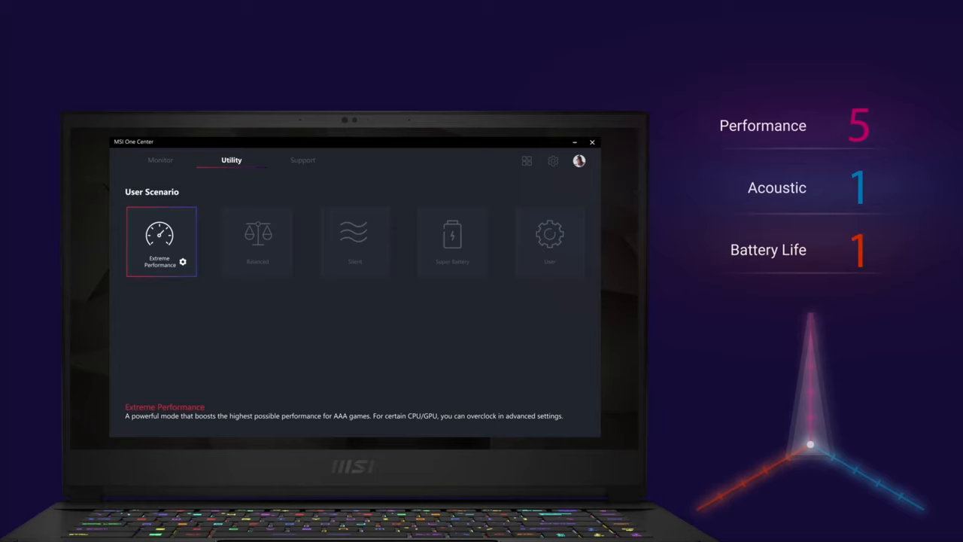
left_click(257, 240)
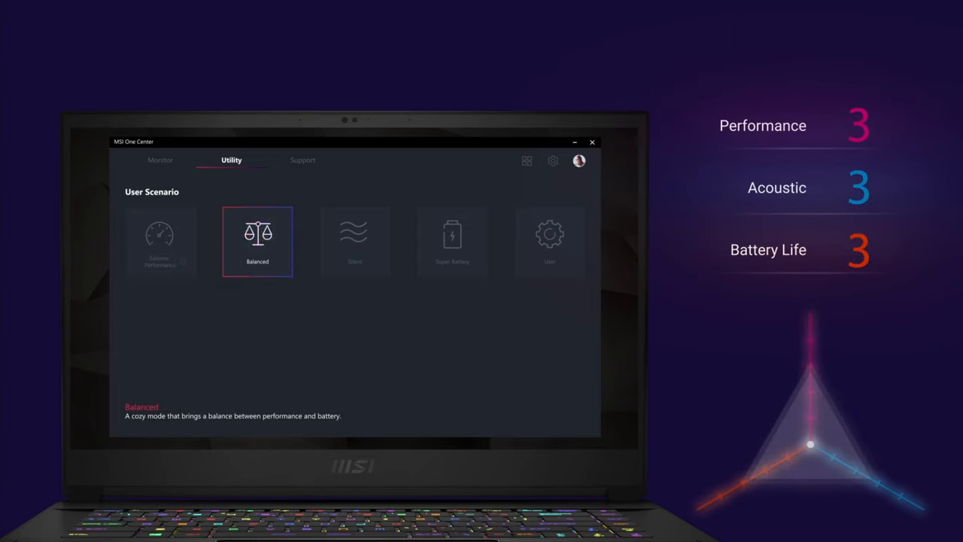
Step: Try the Silent and Super Battery scenarios and return to Hardware Monitoring
left_click(355, 240)
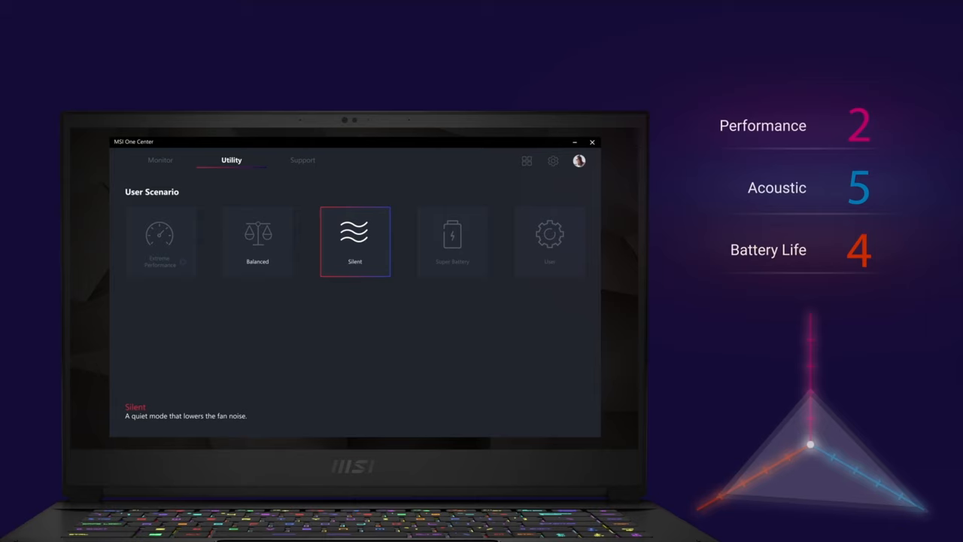
left_click(452, 241)
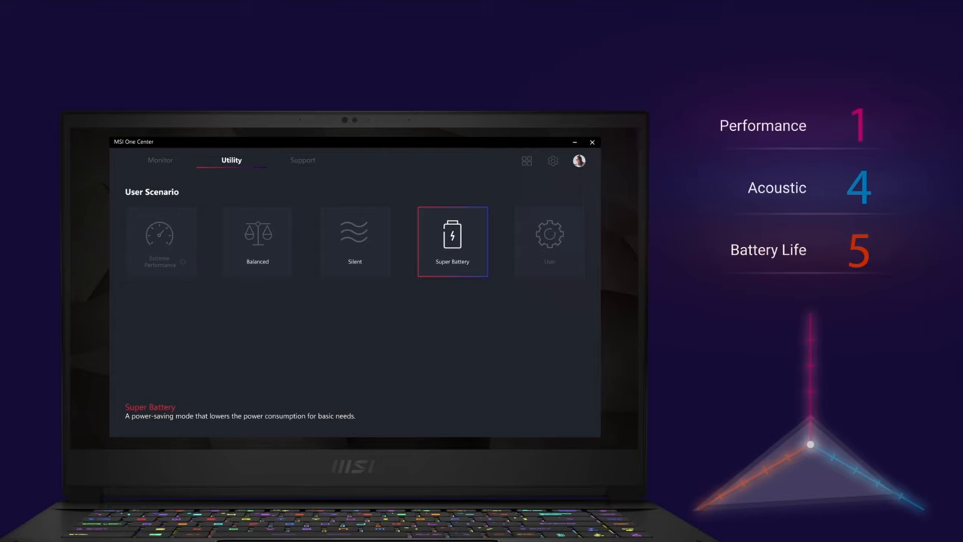
left_click(549, 241)
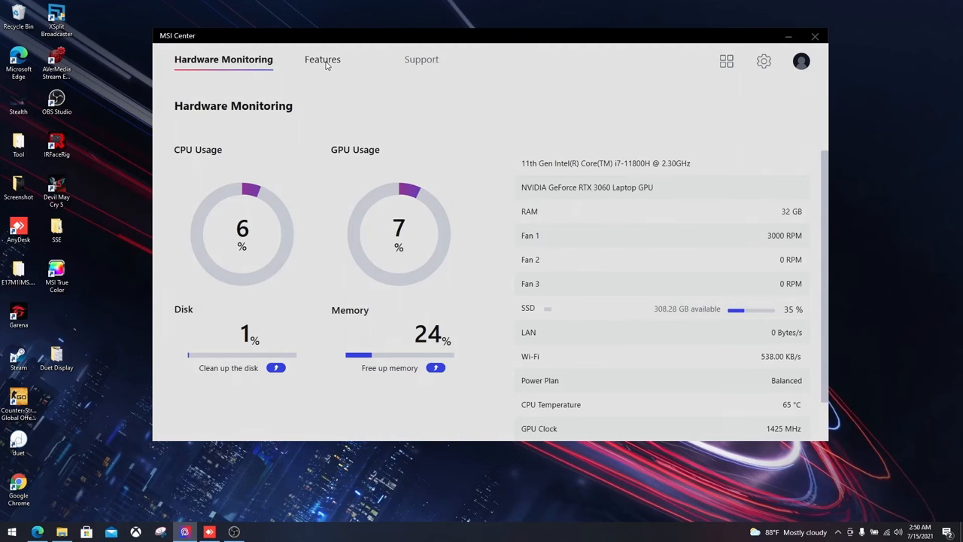
Step: On General Settings, toggle the Windows Key switch off and back on
left_click(322, 61)
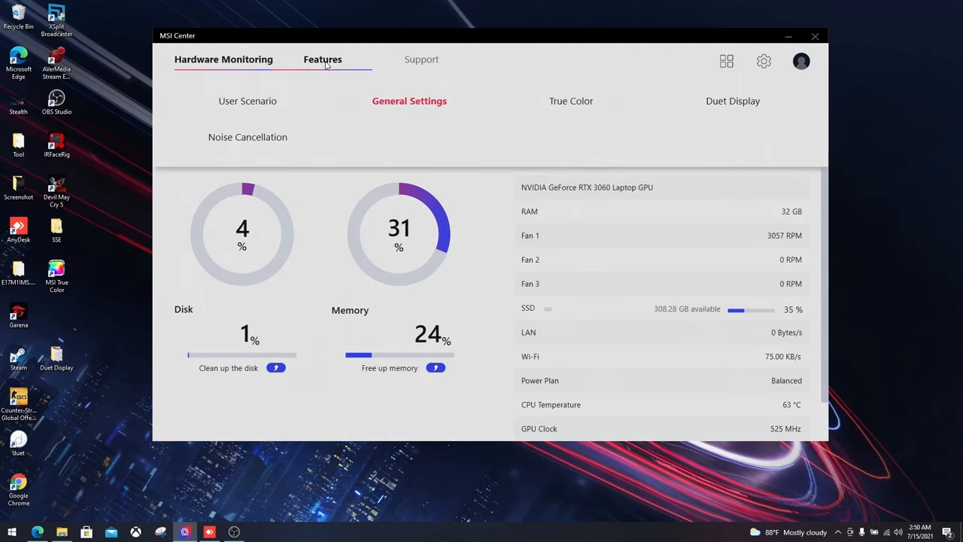
left_click(223, 60)
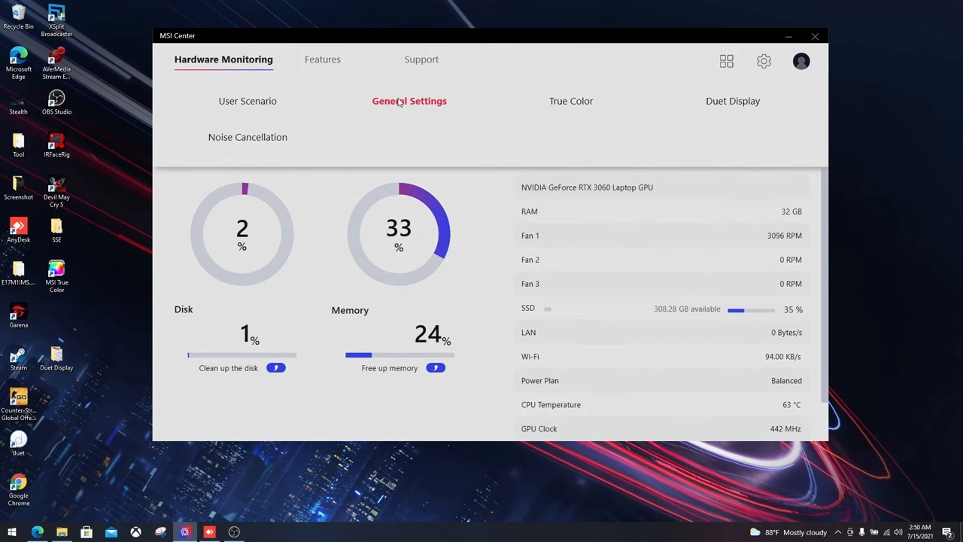
left_click(322, 60)
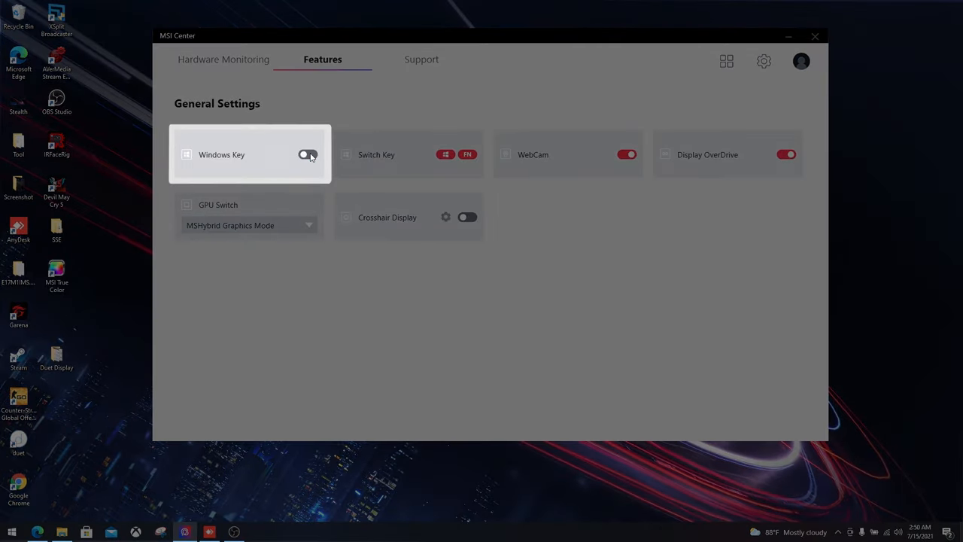
left_click(308, 153)
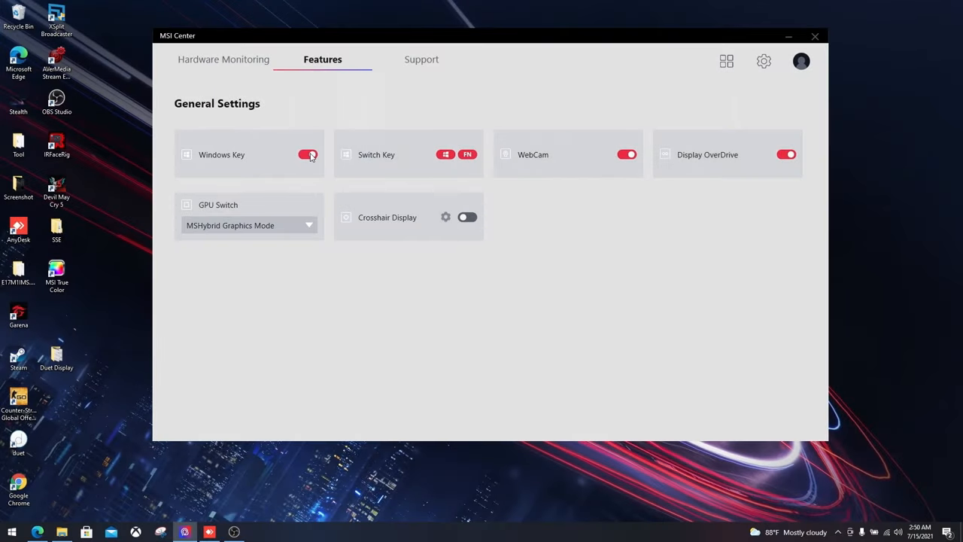
left_click(458, 153)
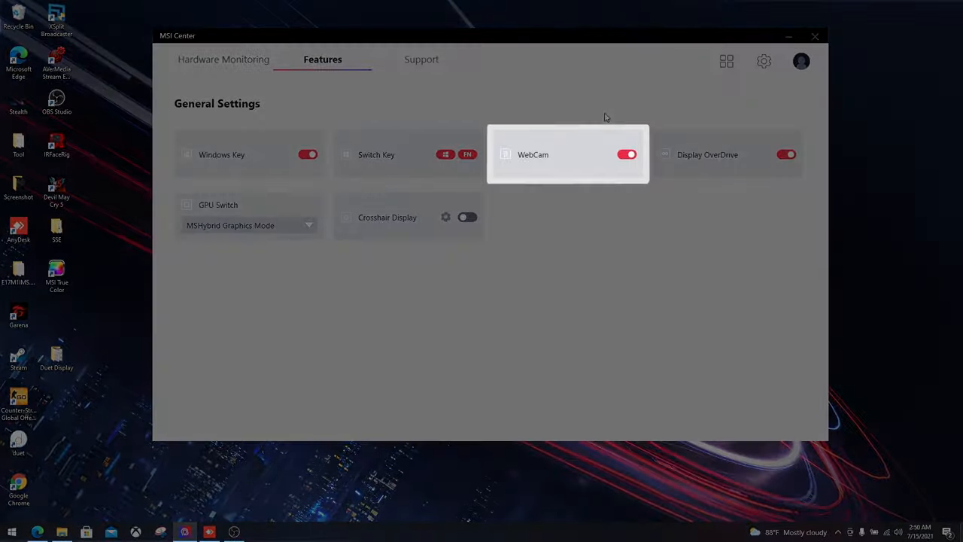
Step: Toggle WebCam off and on, review Display OverDrive, and reopen the Features list
left_click(626, 153)
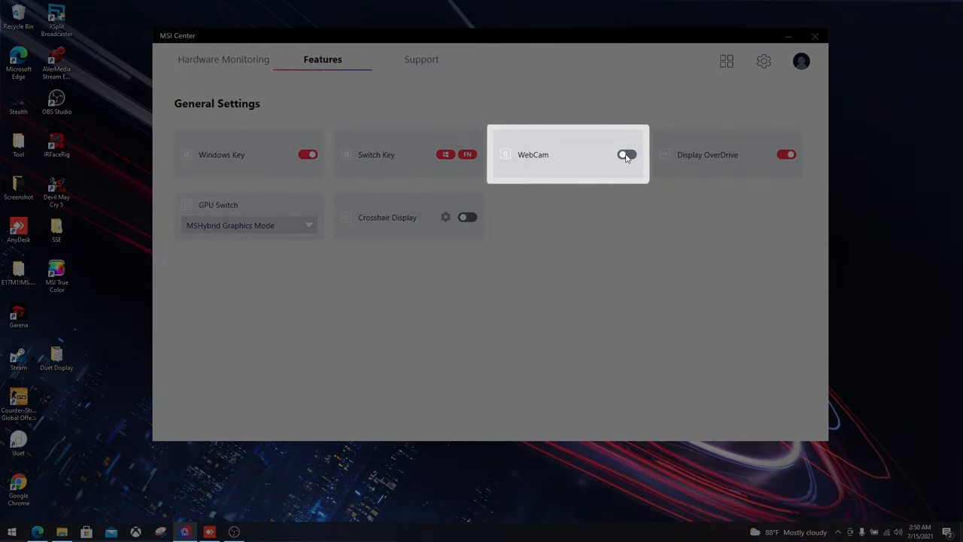
left_click(626, 154)
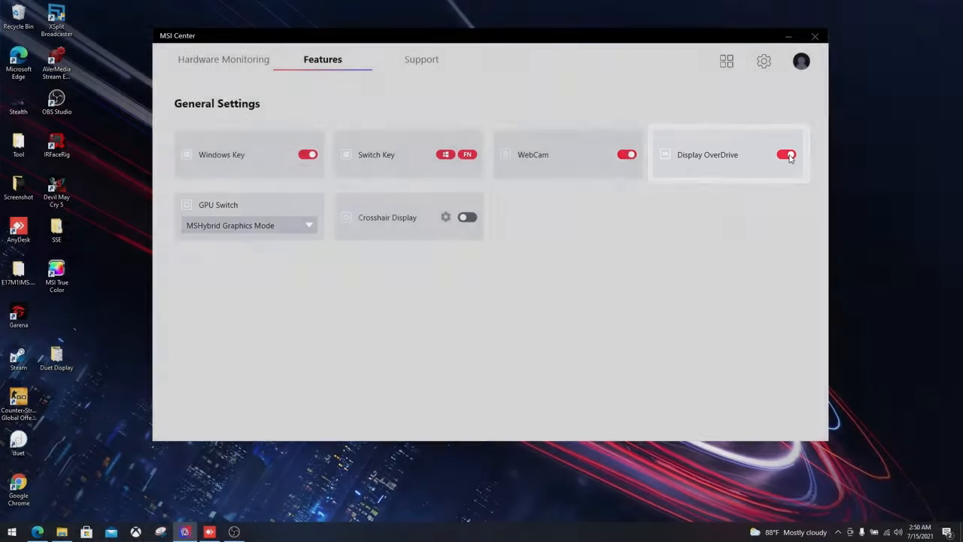
left_click(308, 225)
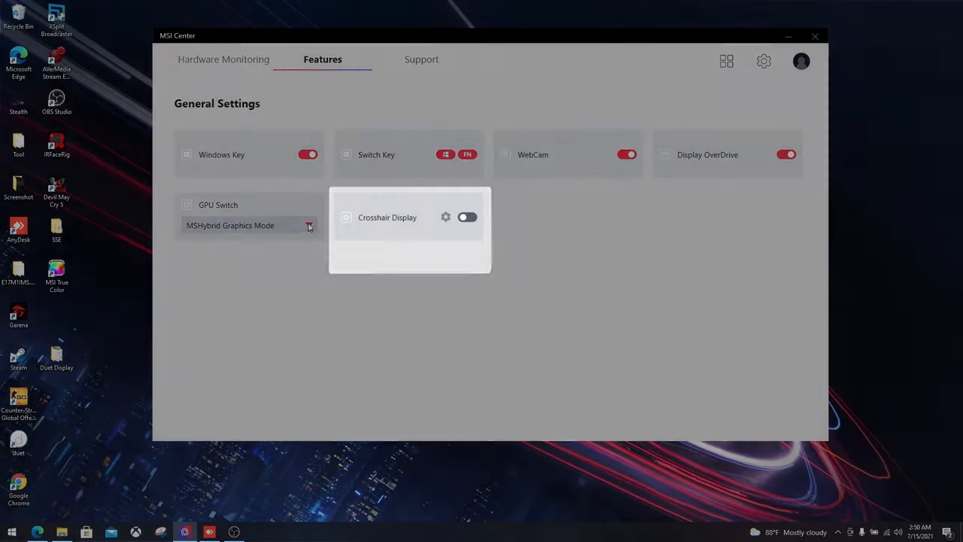
left_click(466, 216)
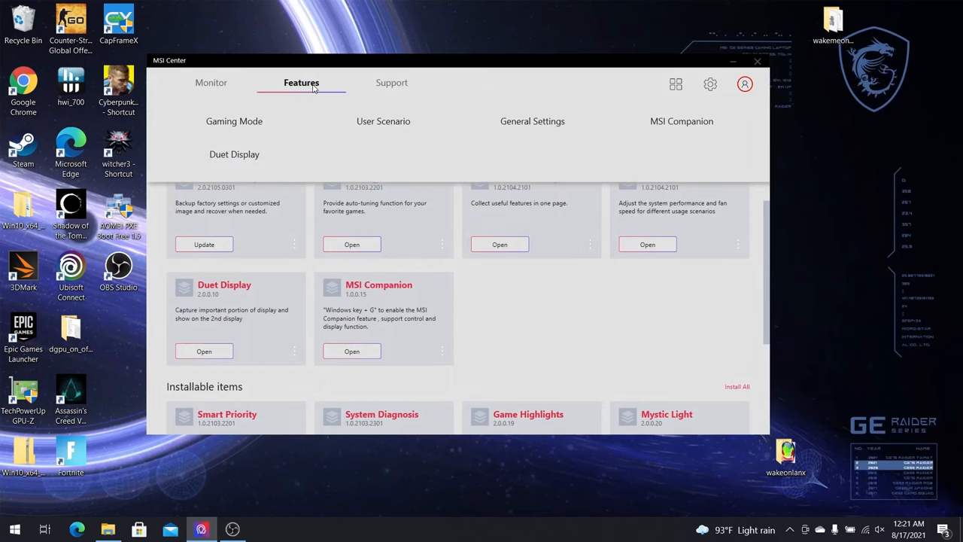
Step: On the Gaming Mode page, switch Gaming Mode off and back on
left_click(235, 121)
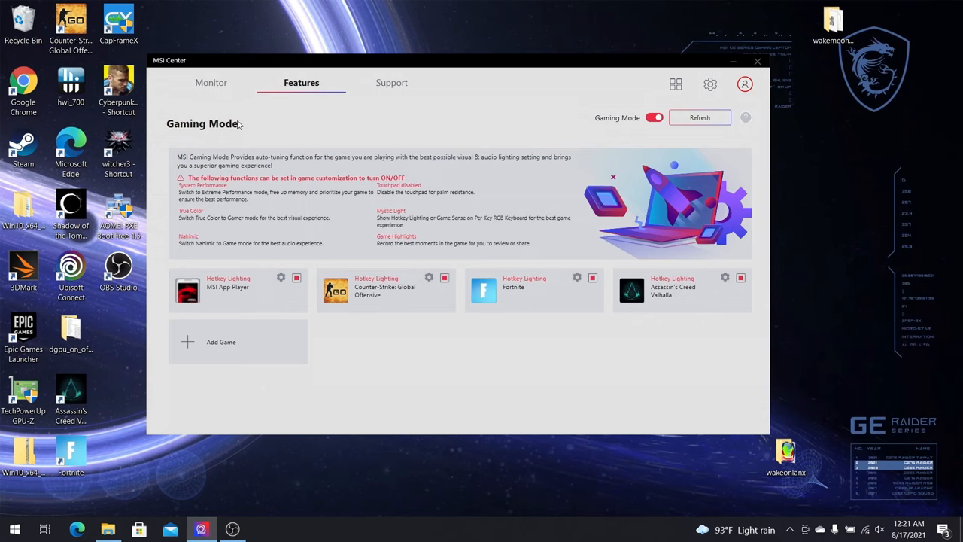
mouse_move(653, 135)
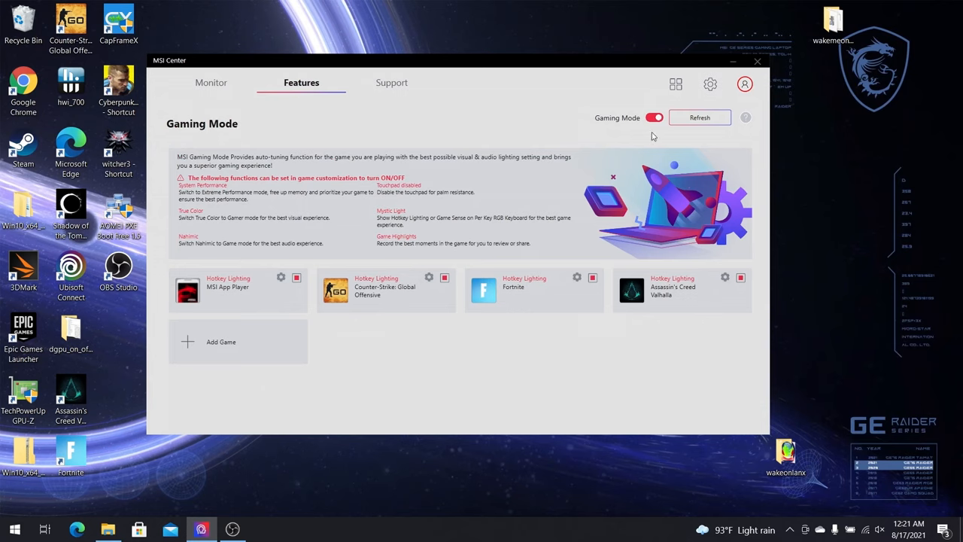
left_click(653, 117)
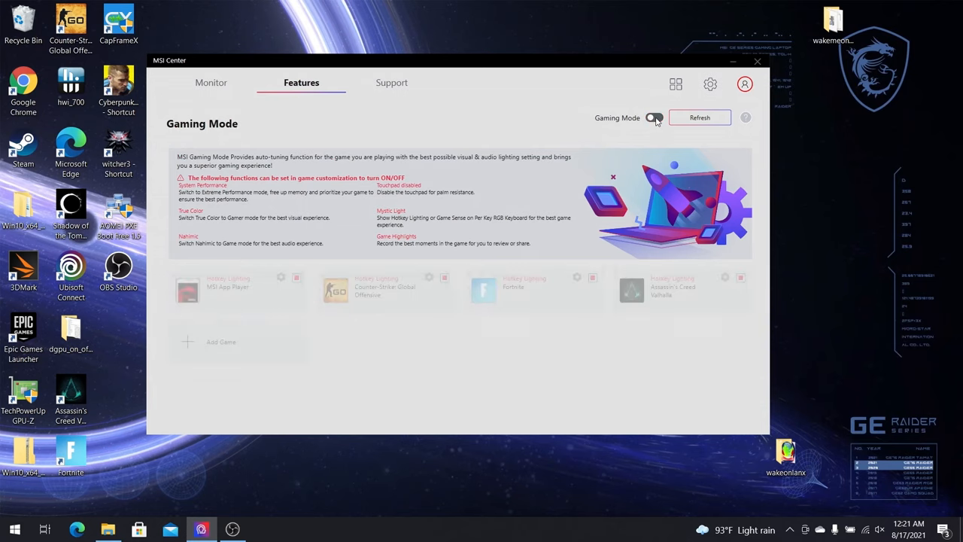
left_click(653, 117)
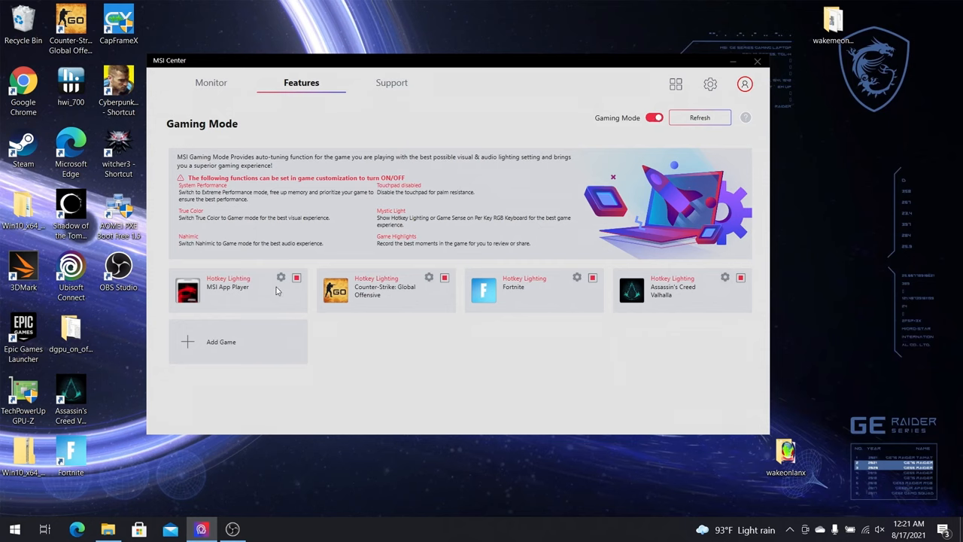
Step: Inspect the per-game gaming mode options for MSI App Player and Fortnite
left_click(280, 277)
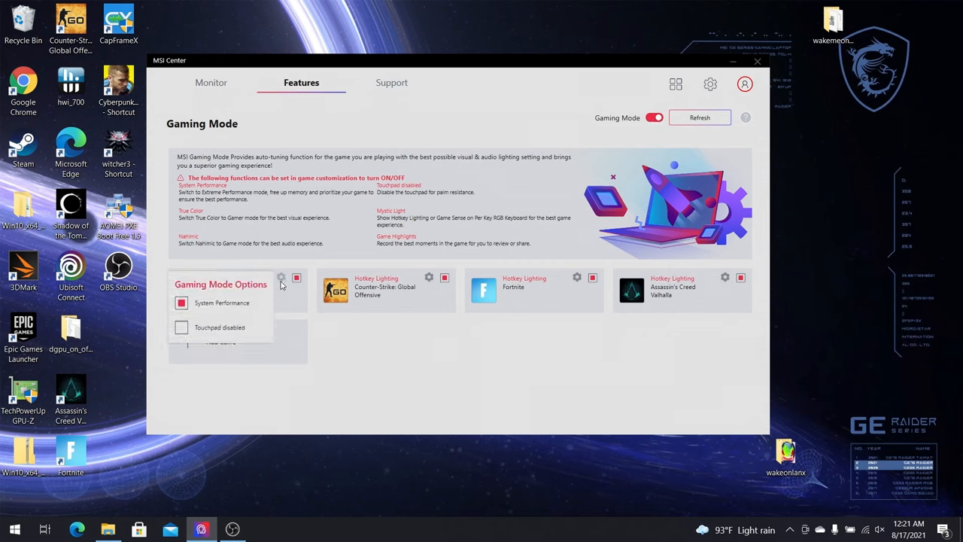
left_click(280, 277)
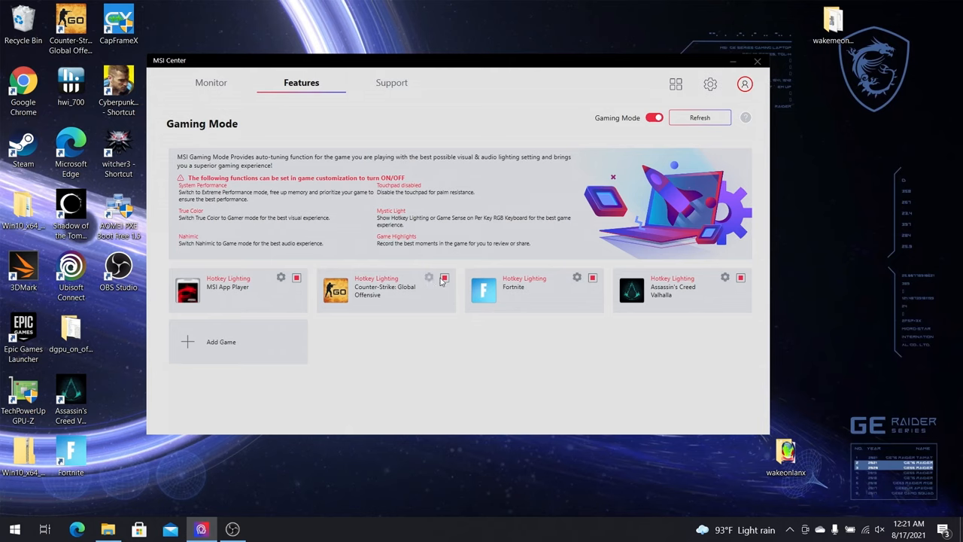
left_click(578, 277)
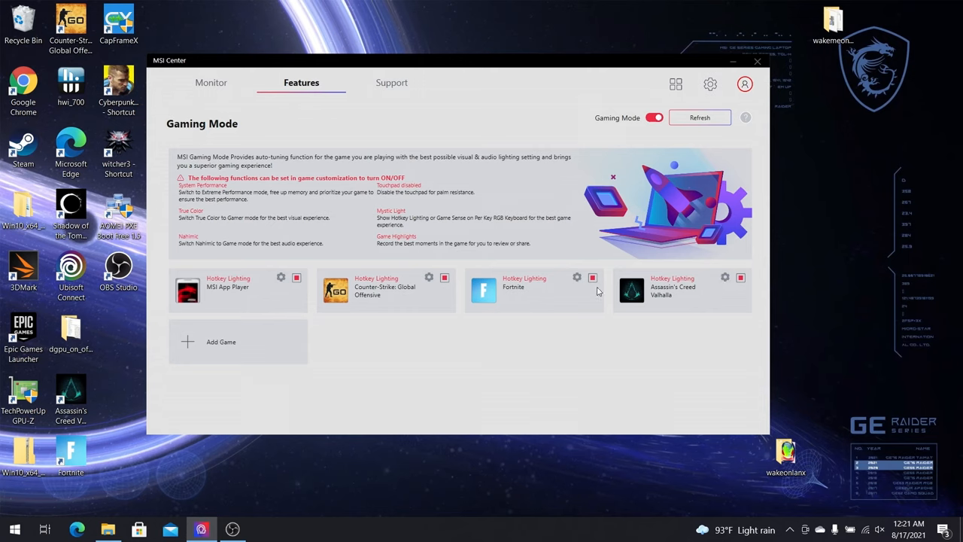
left_click(578, 276)
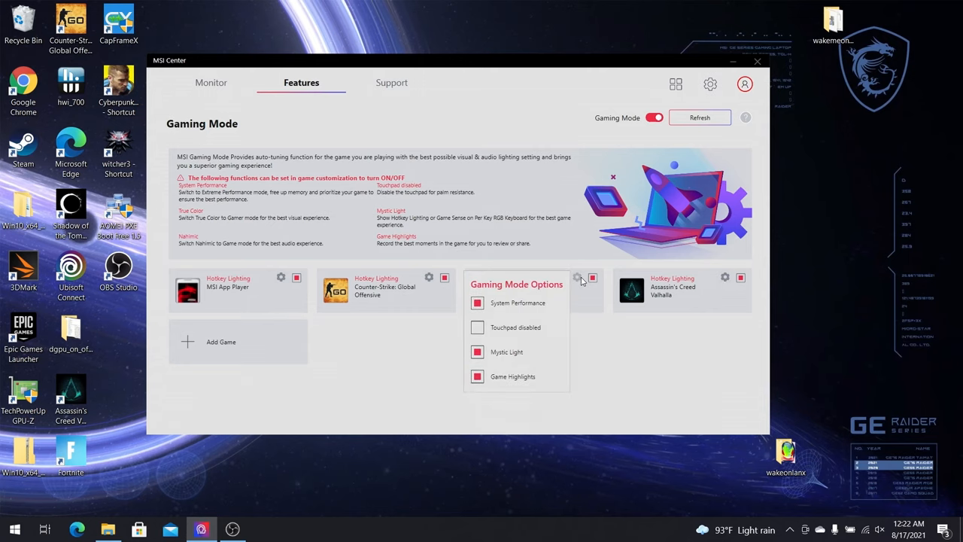
left_click(578, 277)
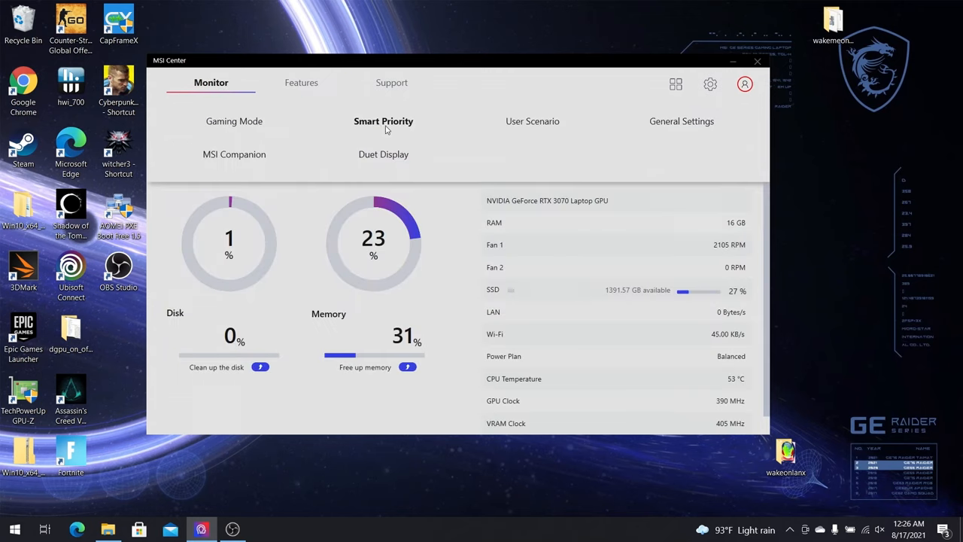
Step: Turn Smart Priority on and choose one of its priority modes
left_click(384, 120)
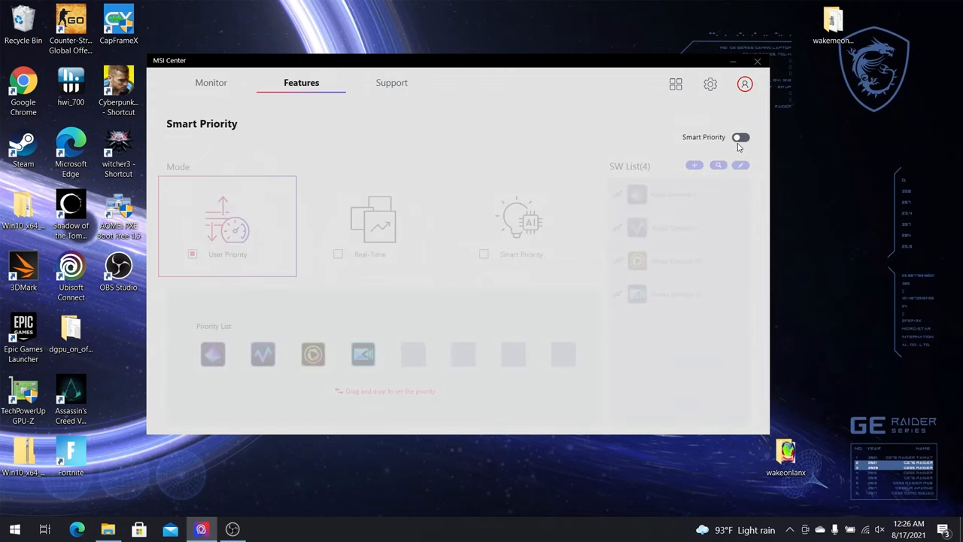
left_click(740, 137)
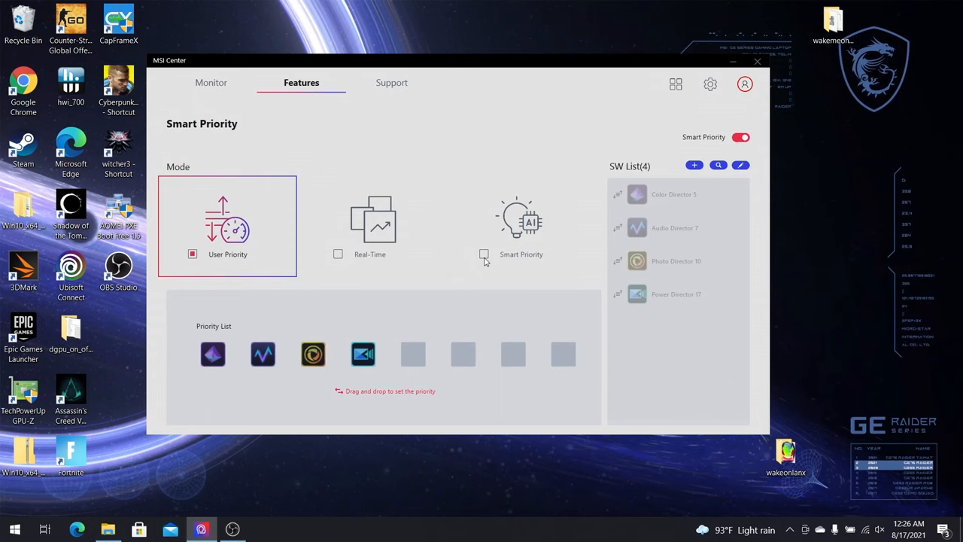
left_click(484, 252)
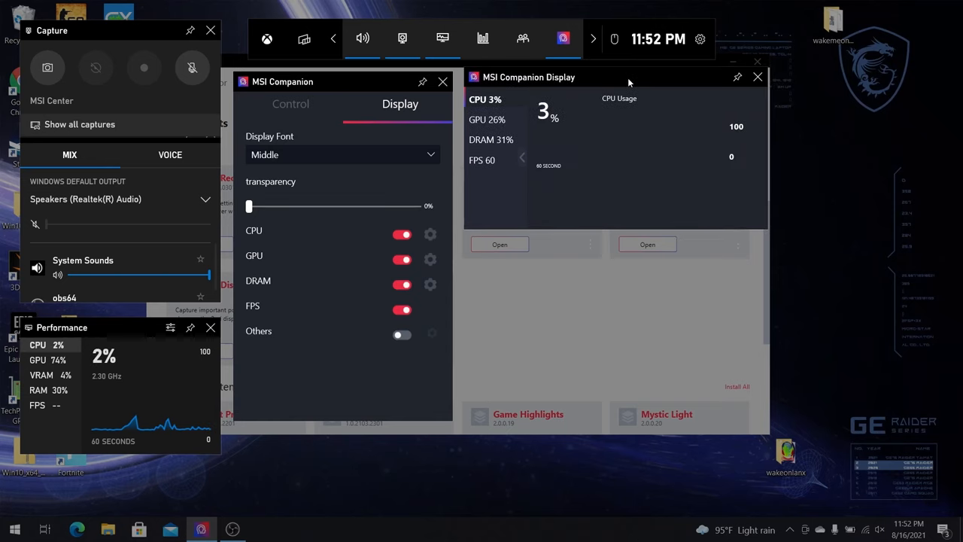
Step: Show the MSI Companion overlay in Xbox Game Bar with CPU, GPU, DRAM and FPS readouts
left_click(290, 103)
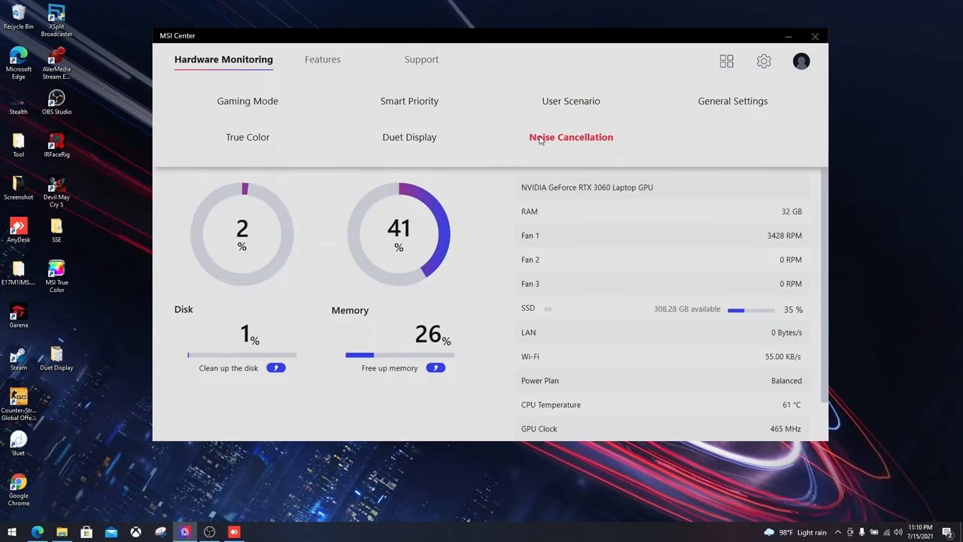
Step: Enable speaker and microphone noise cancellation with Auto Volume Balance, then return to Hardware Monitoring
left_click(571, 137)
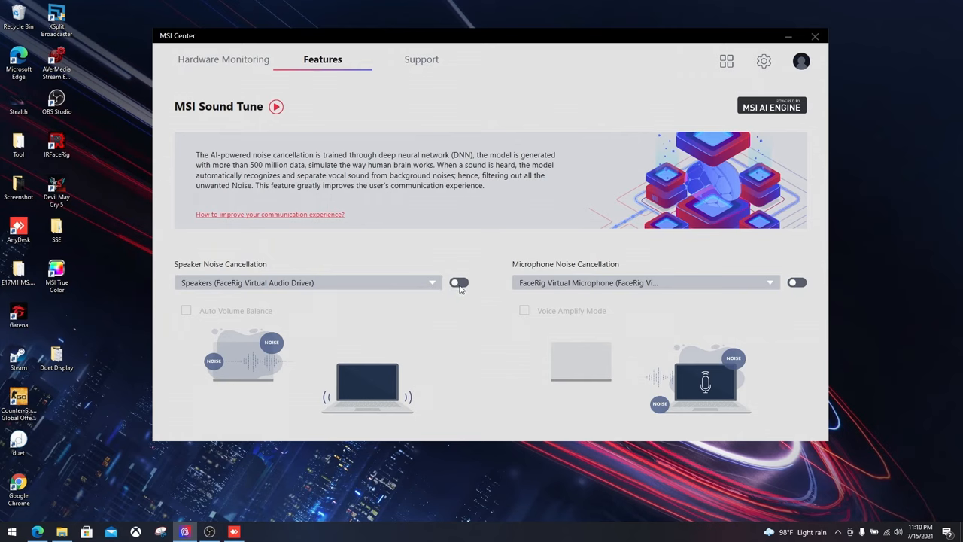
left_click(458, 283)
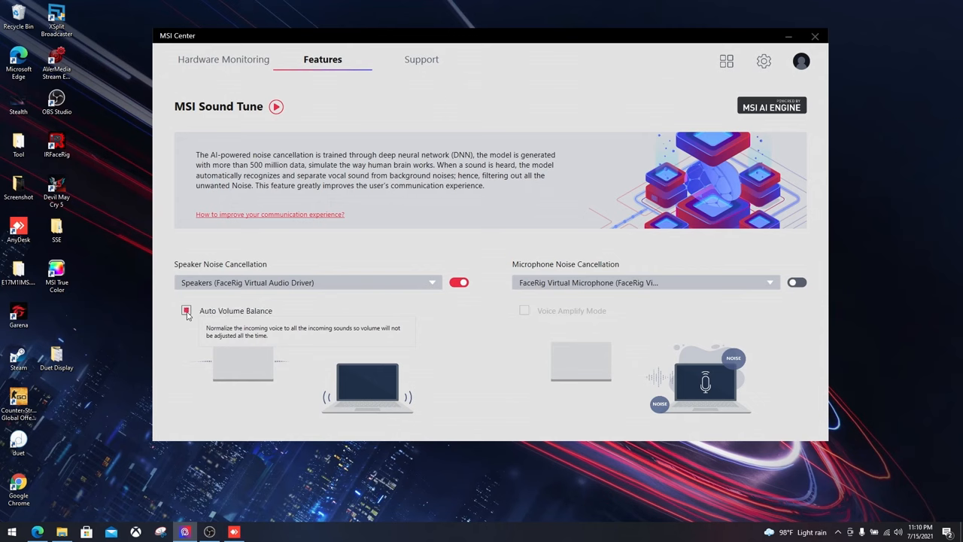
left_click(187, 310)
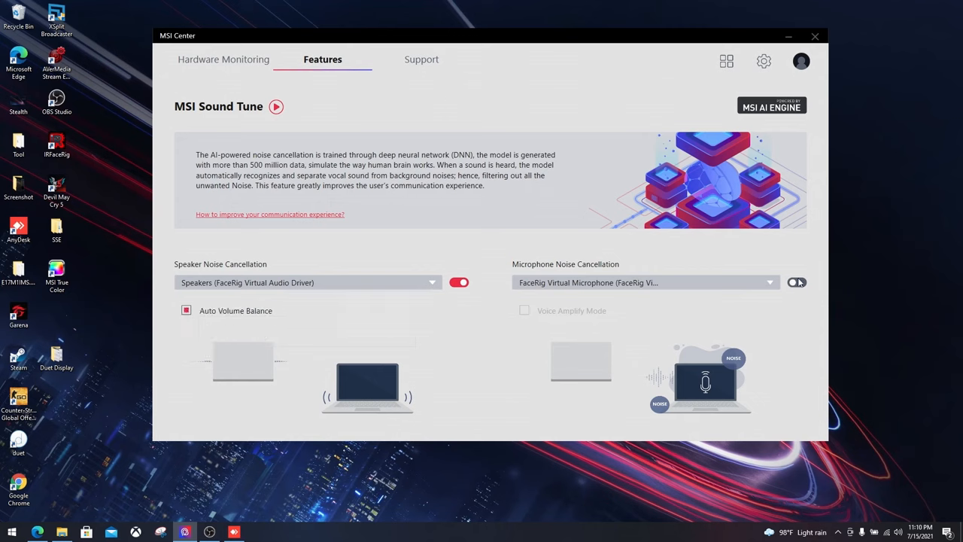
left_click(795, 283)
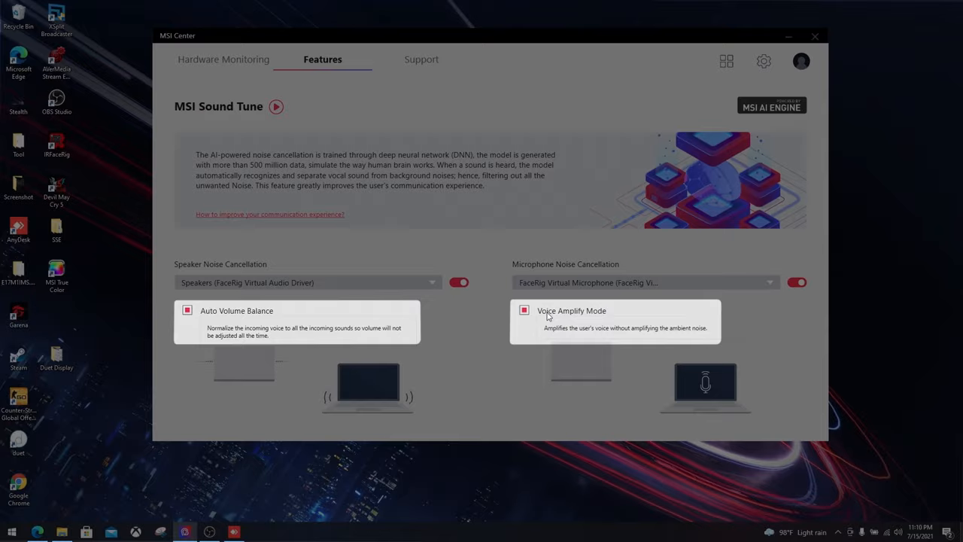
left_click(222, 61)
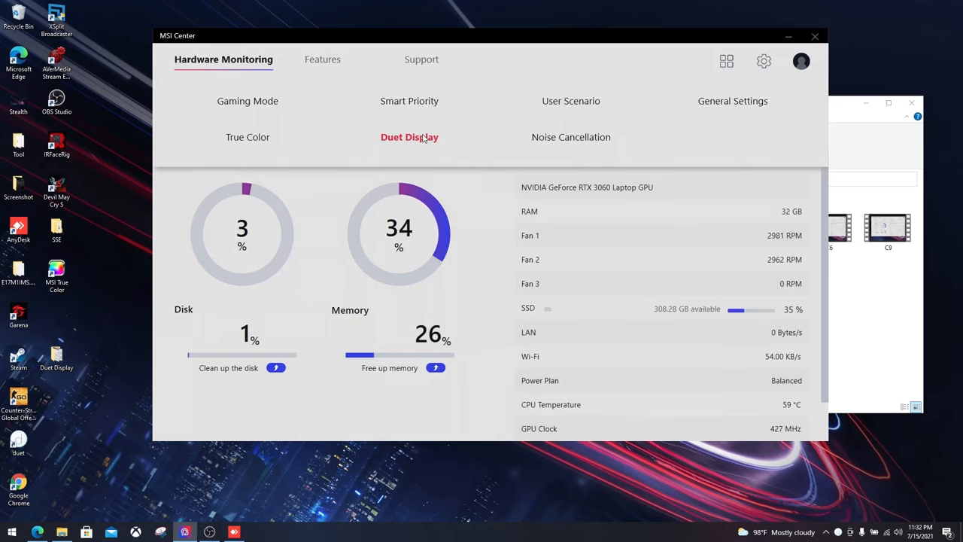
Step: View Duet Display's screen profiles, then switch to the empty Smart Image Finder page
left_click(409, 137)
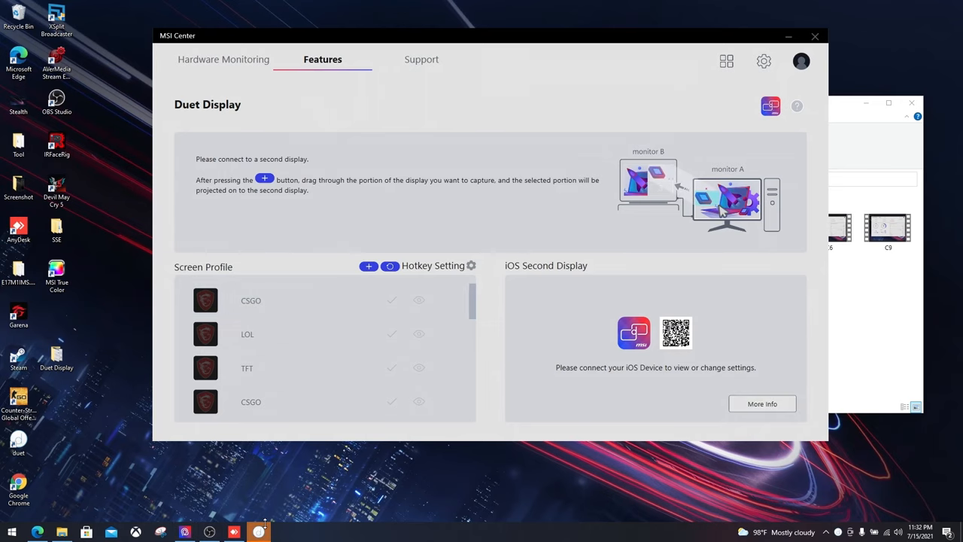
left_click(259, 533)
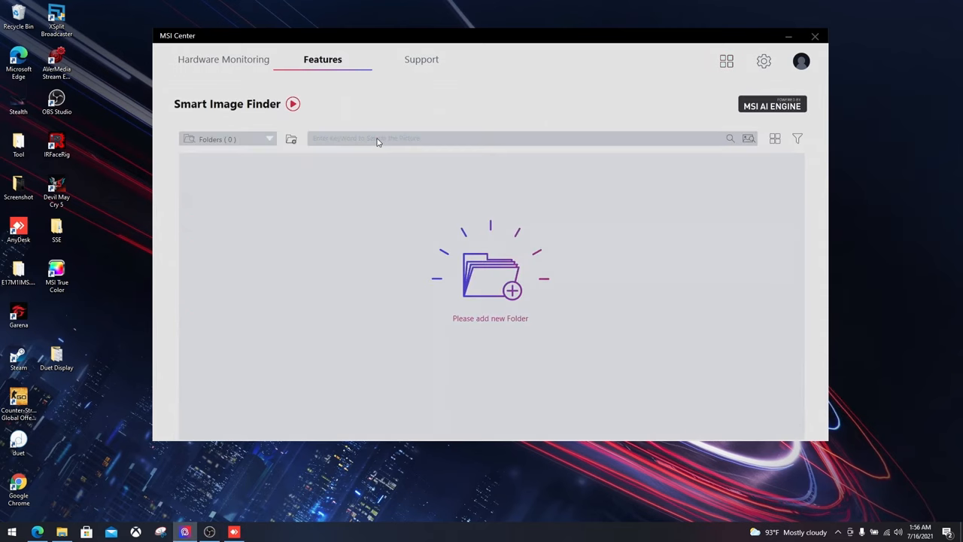
Step: Add the Wallpaper pictures folder to Smart Image Finder
left_click(290, 138)
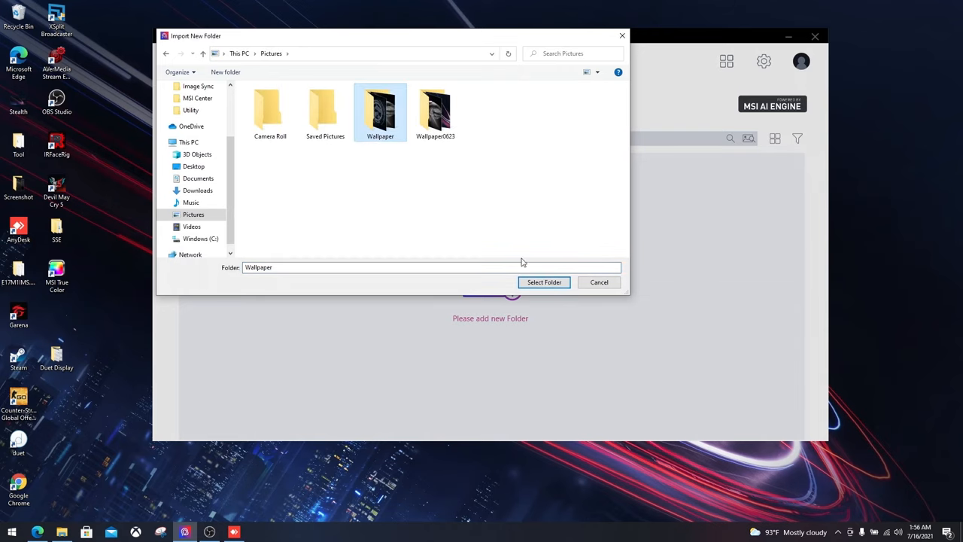
left_click(545, 282)
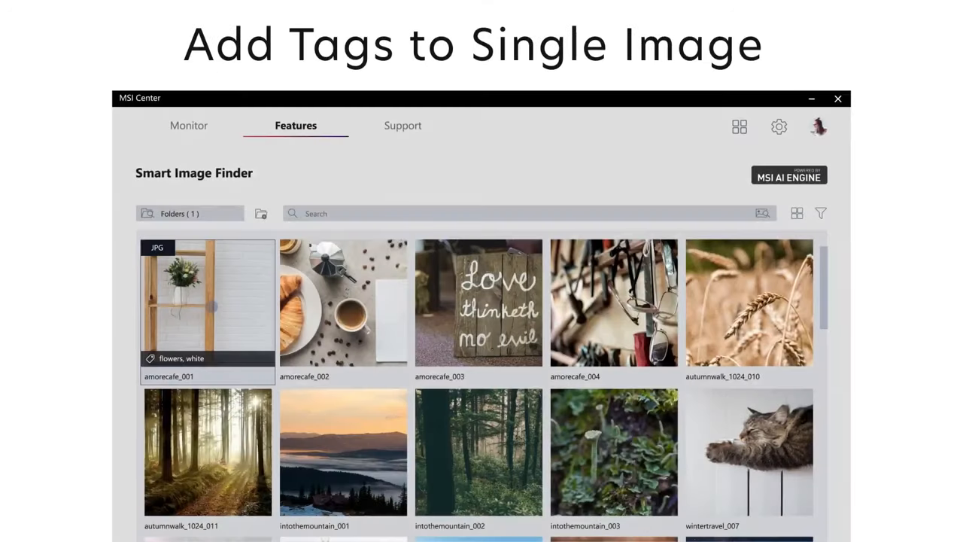
Step: Search 'Drinks' and filter images to green average colour with date choices shown
type("Drinks")
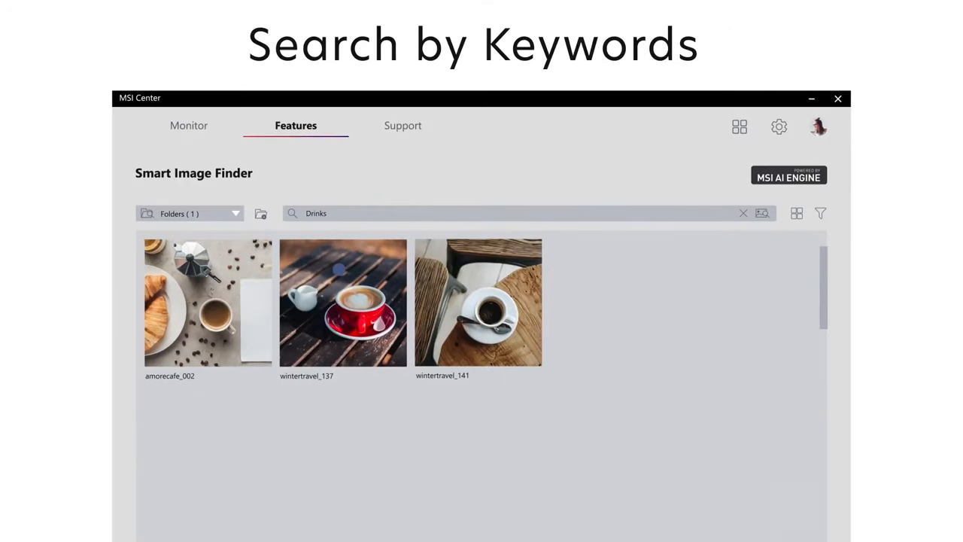
left_click(820, 214)
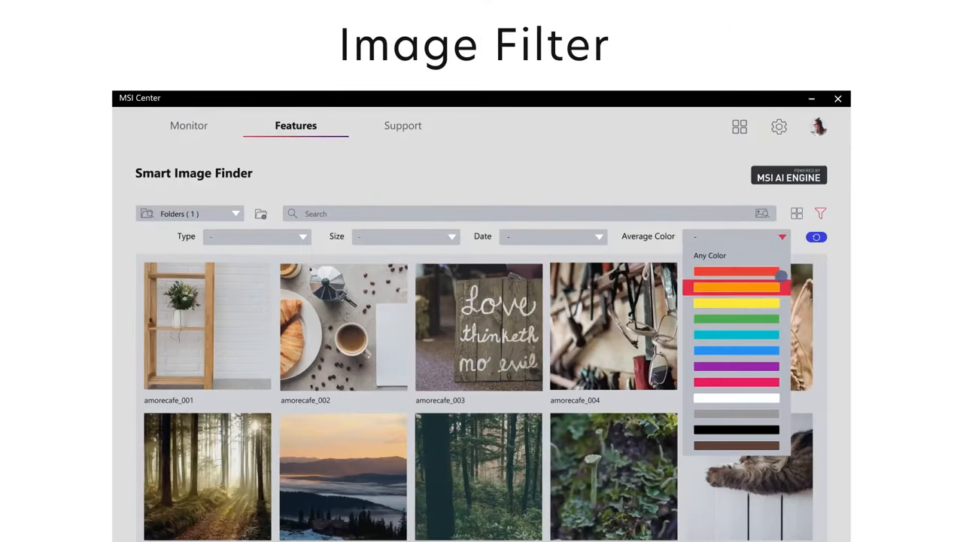
left_click(736, 319)
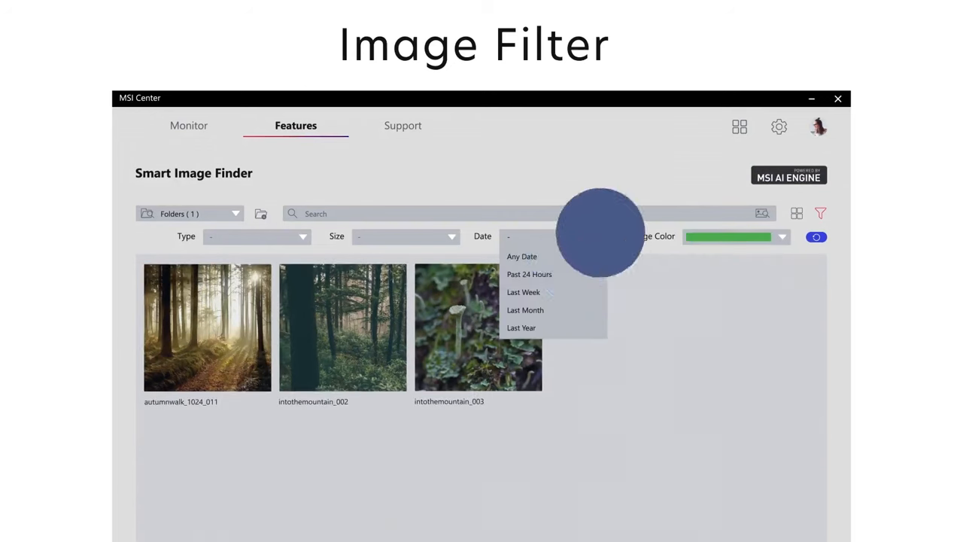